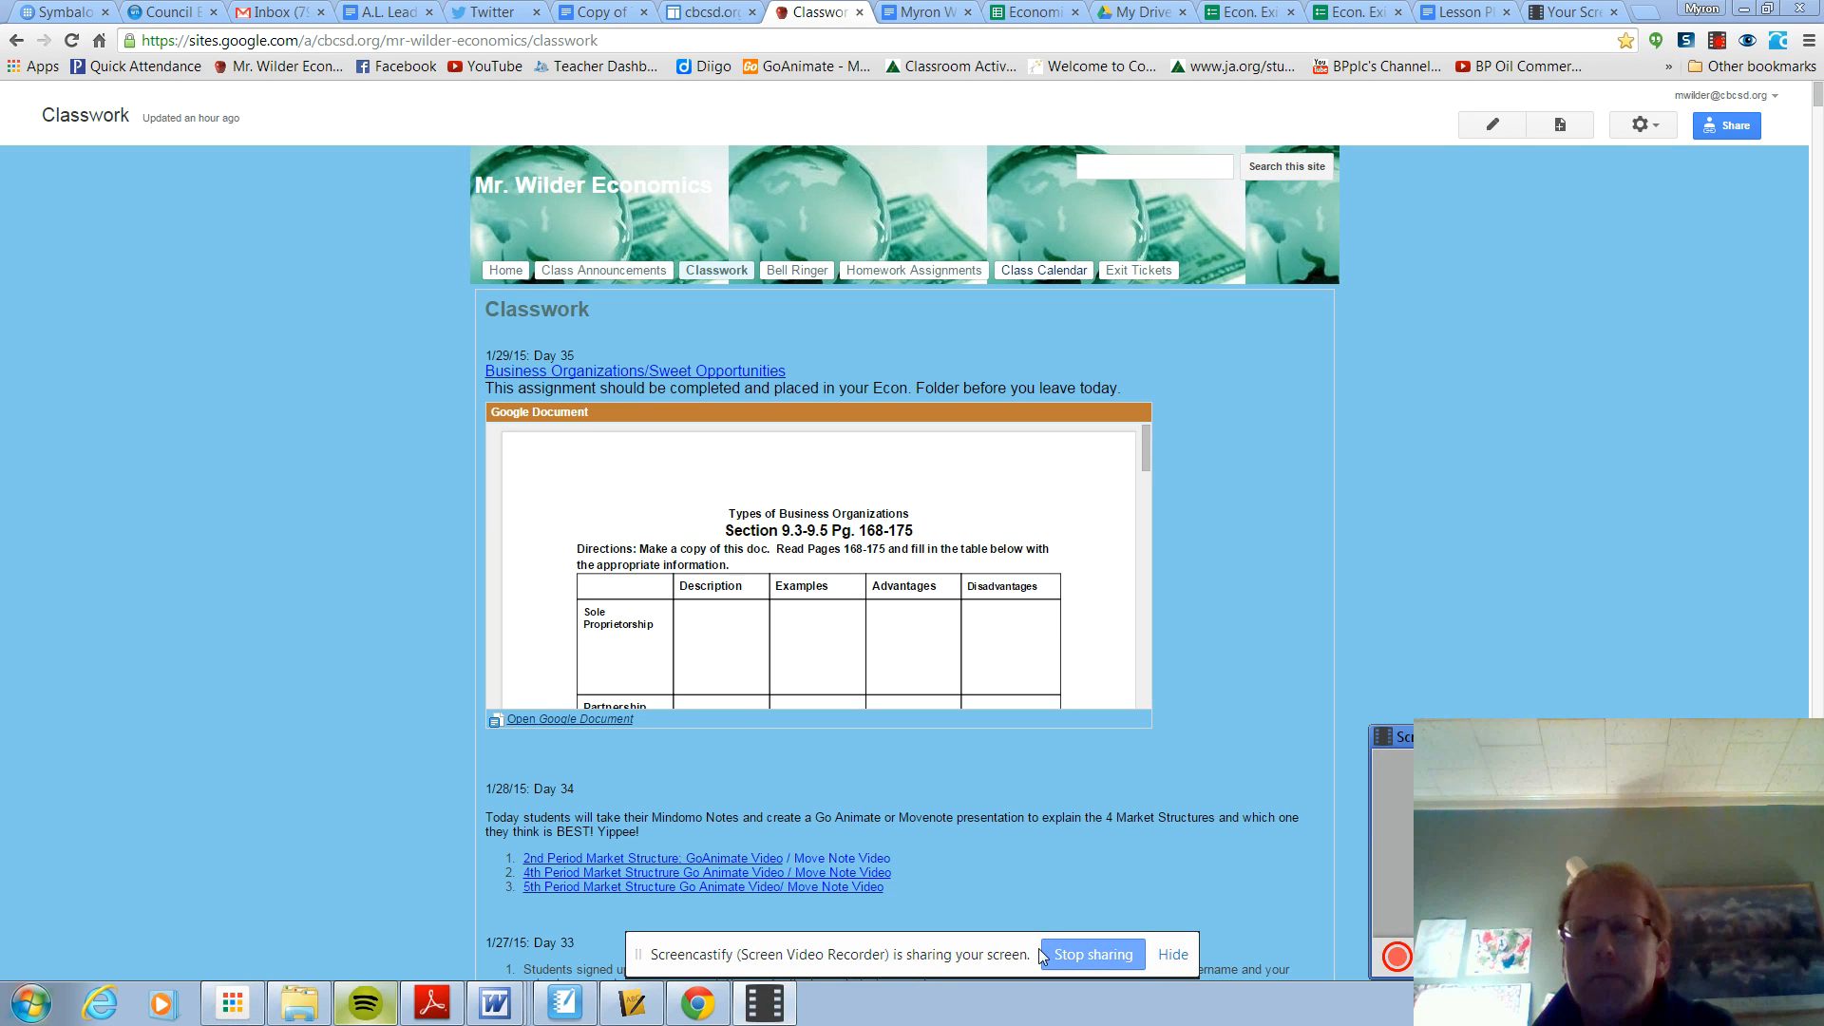
mouse_move(1347, 688)
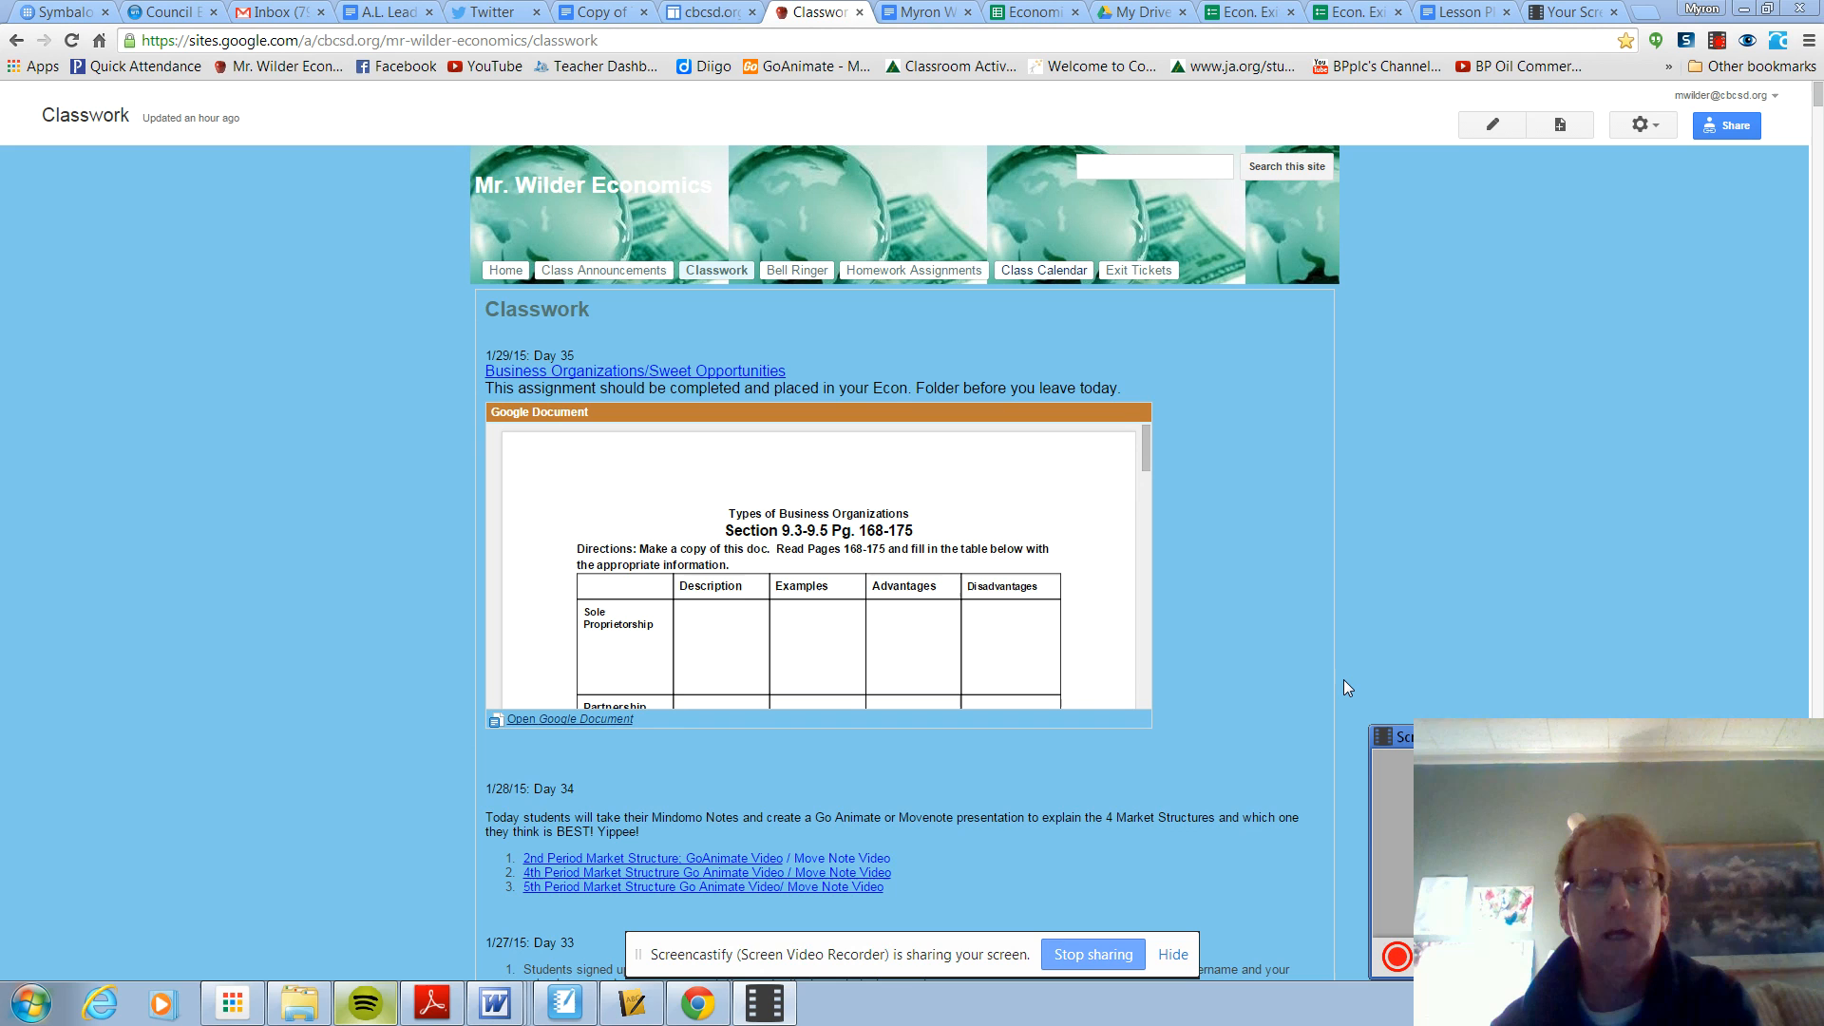
mouse_move(1118, 411)
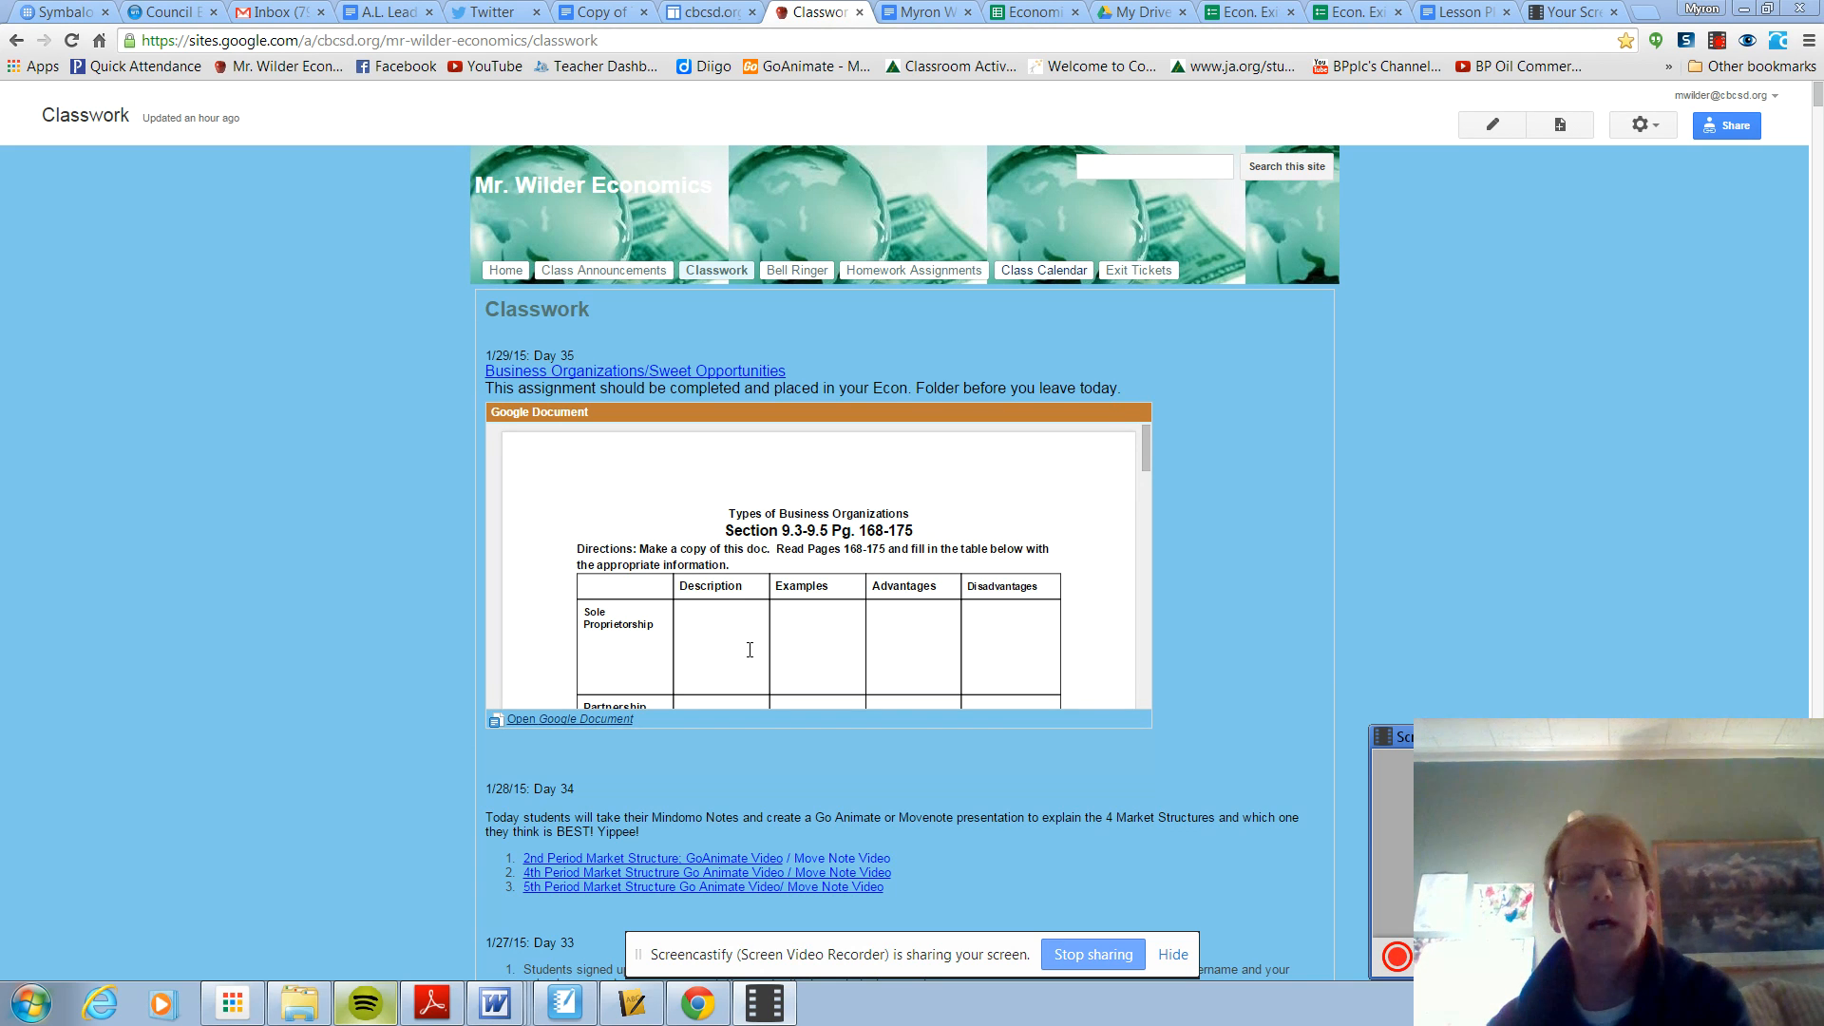
mouse_move(1163, 522)
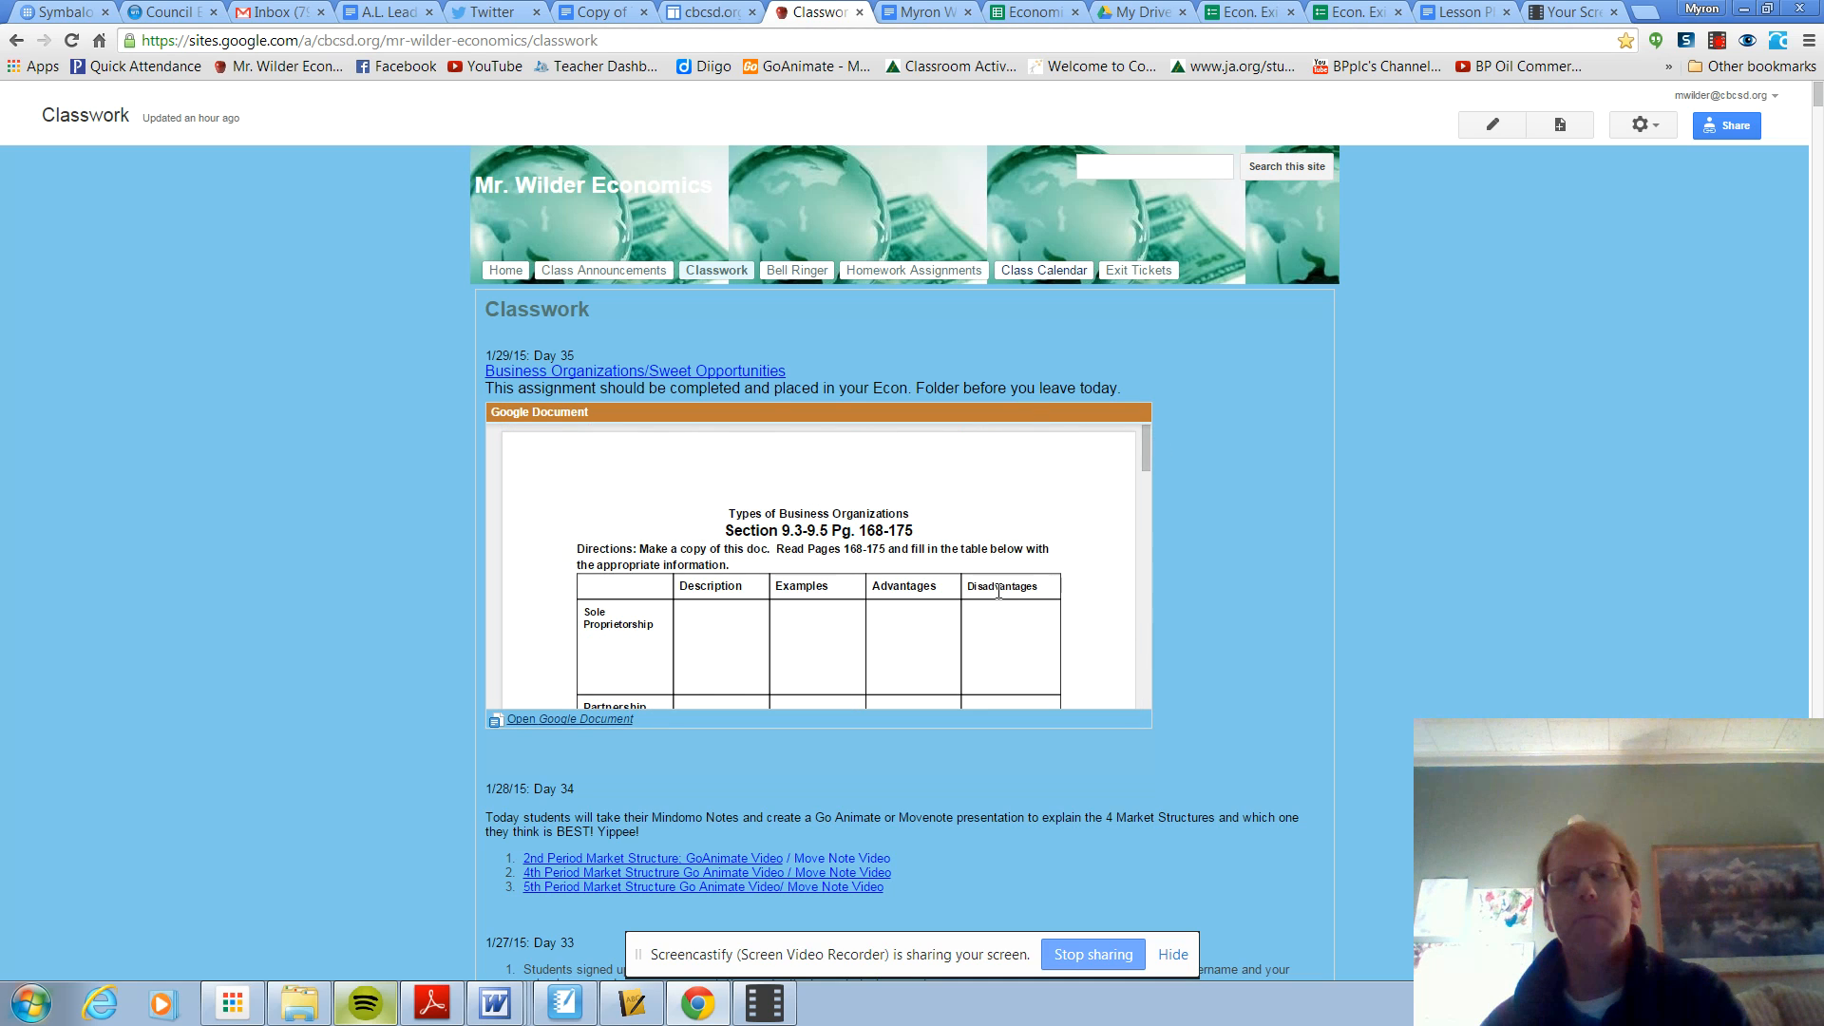
mouse_move(1061, 454)
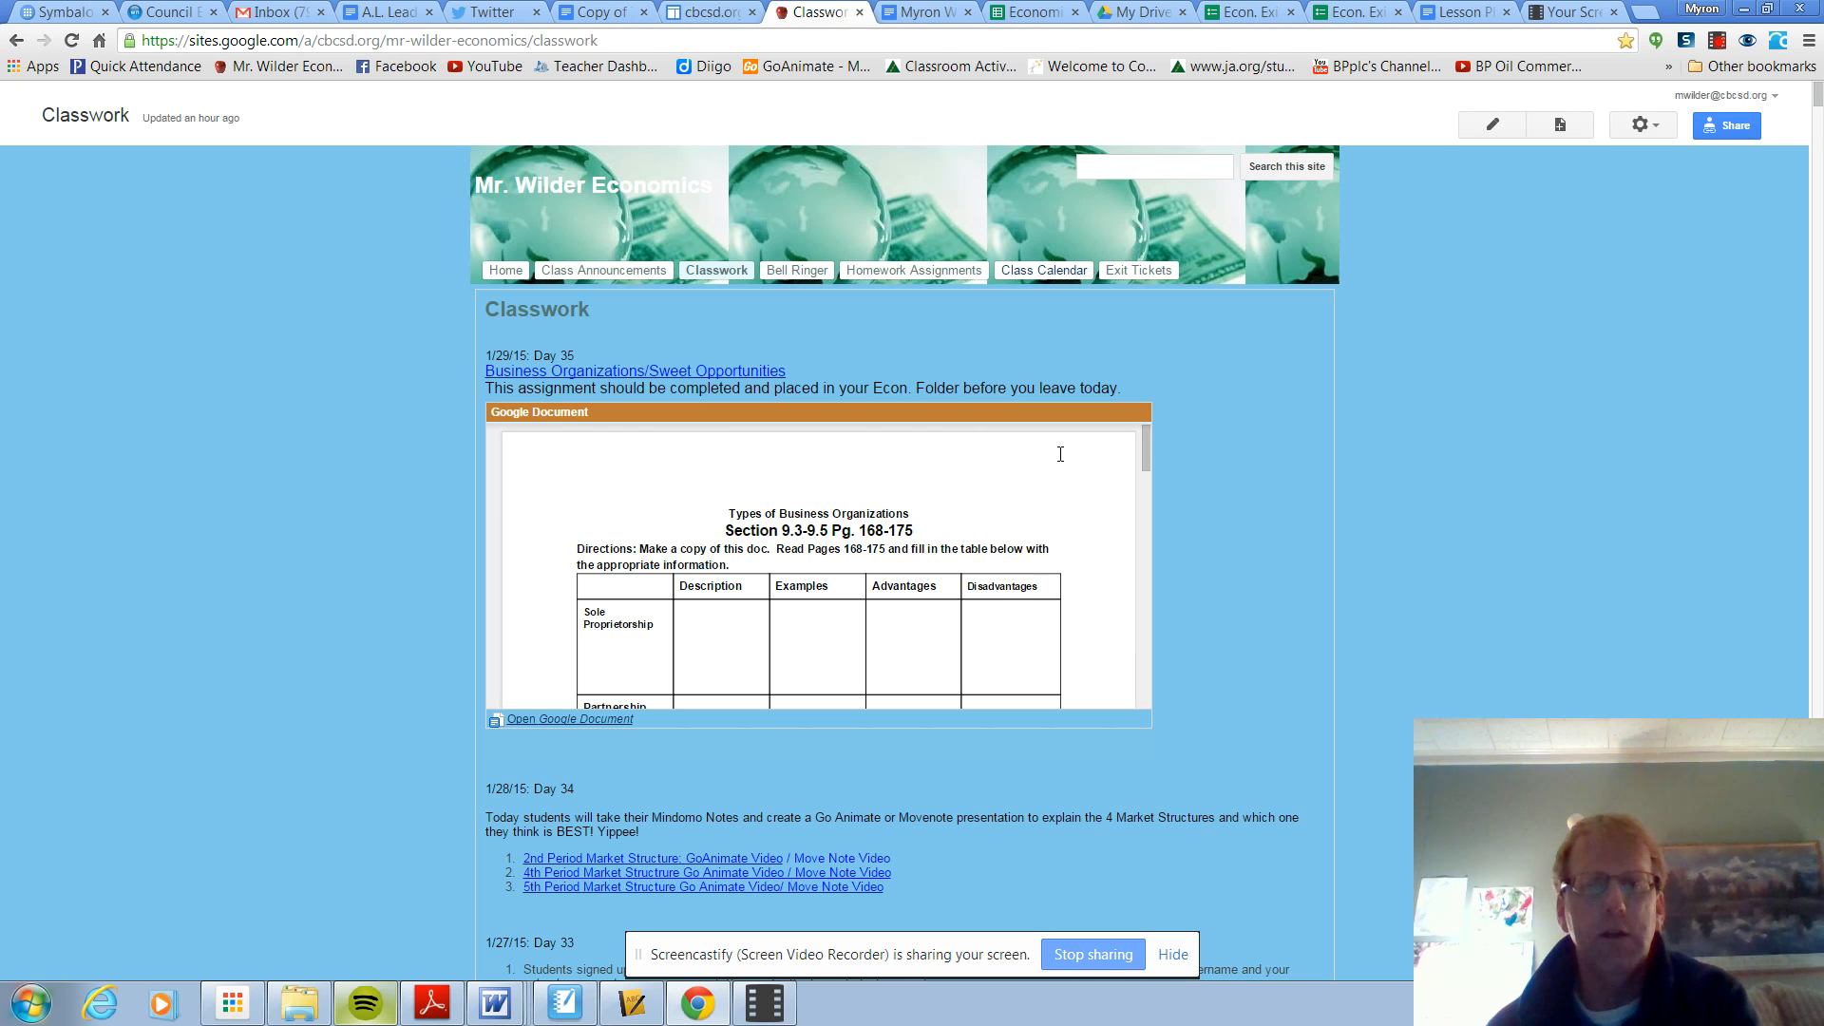
mouse_move(764, 810)
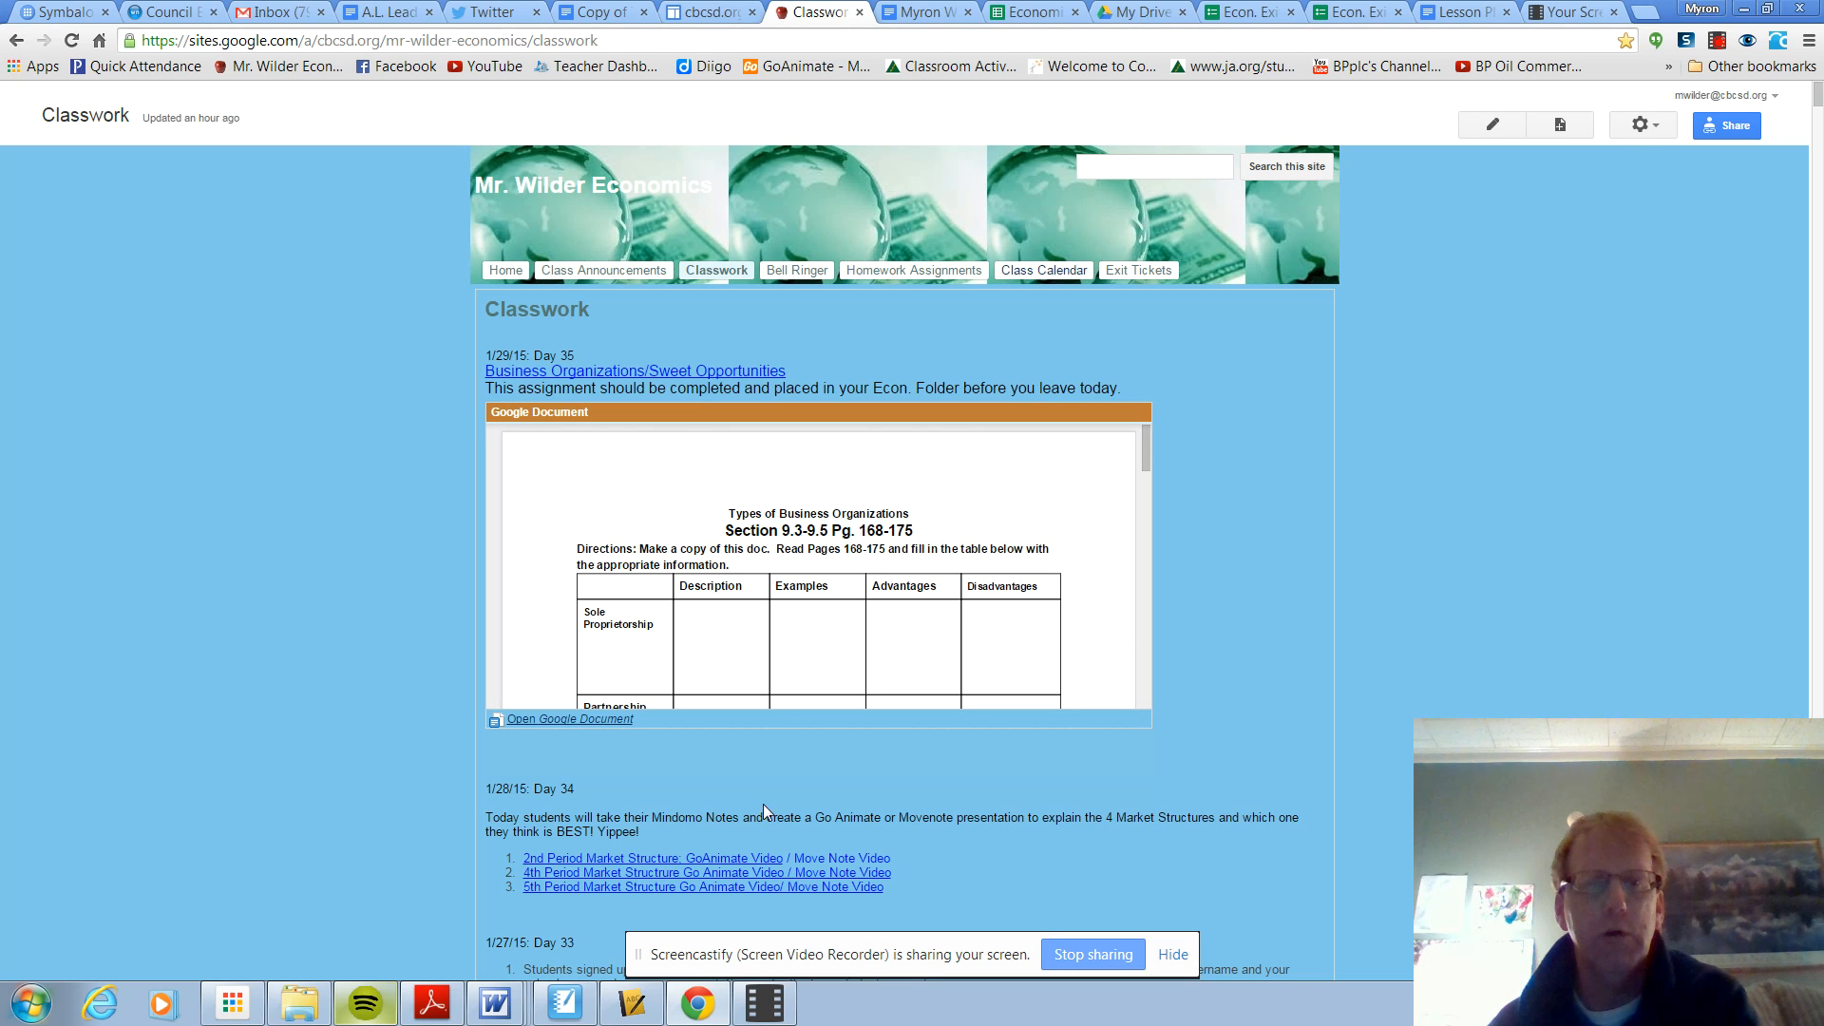
mouse_move(867, 838)
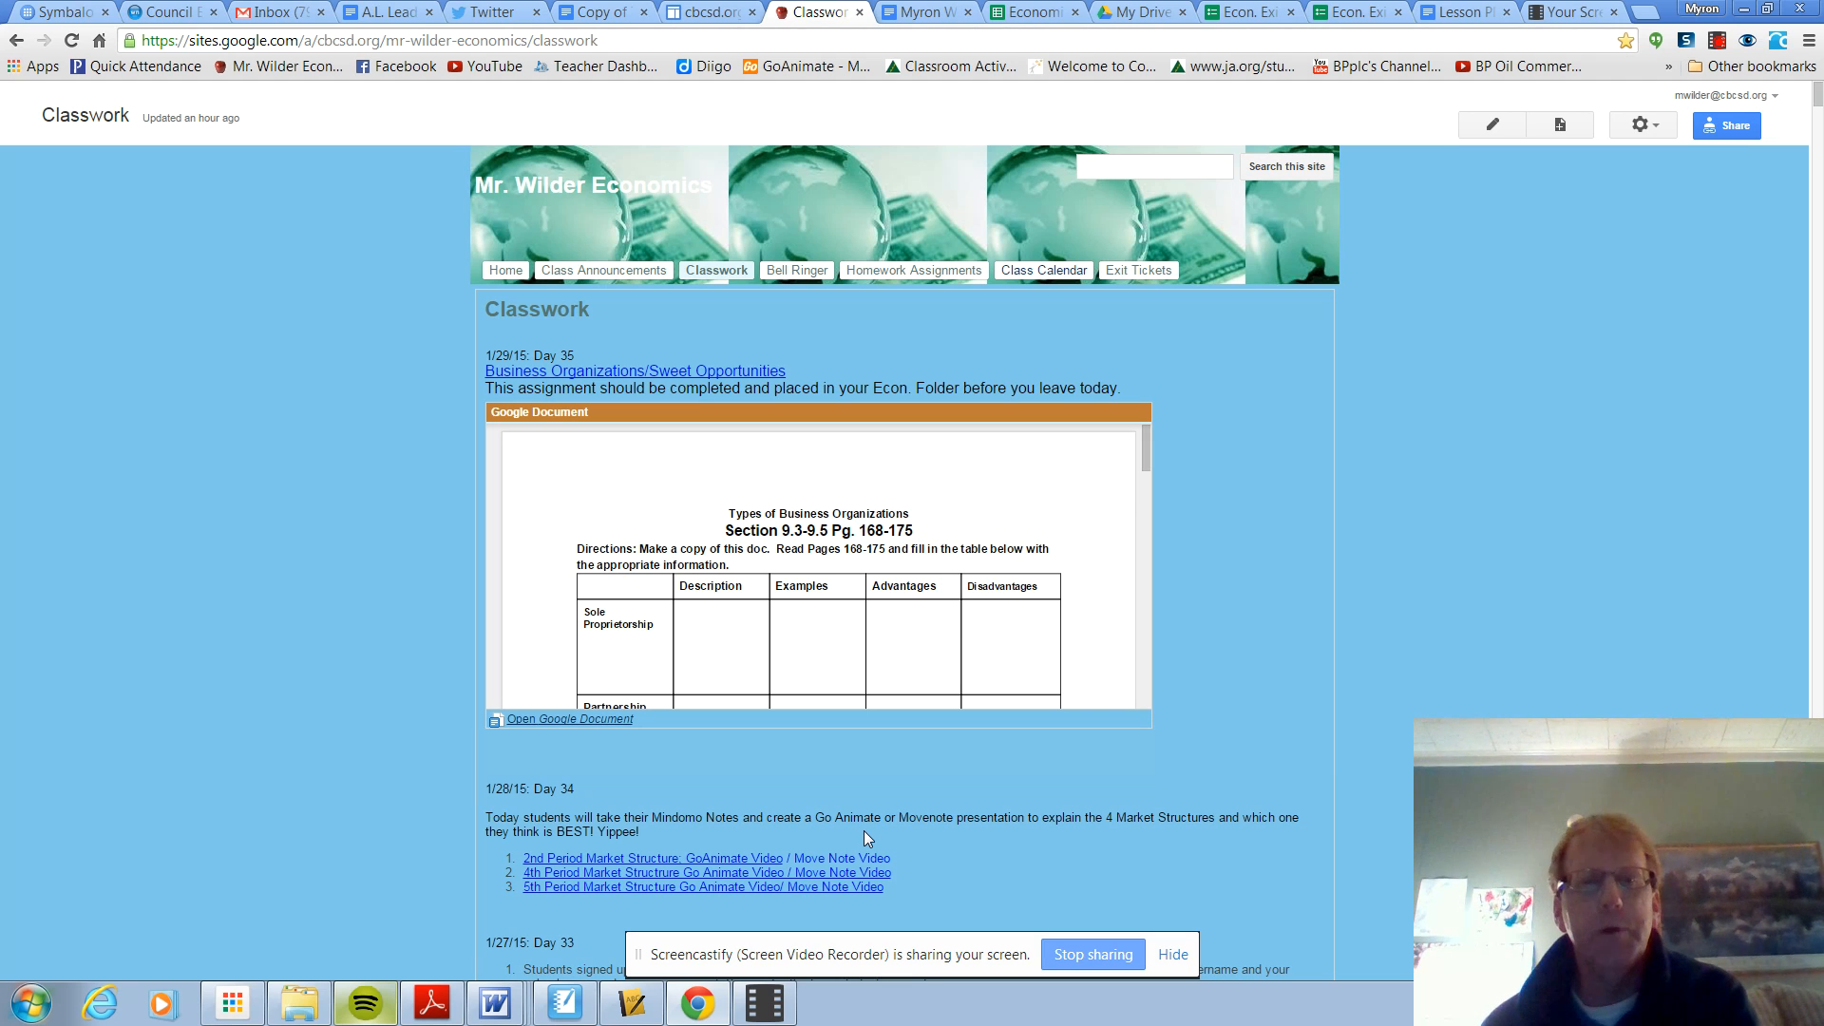
mouse_move(722, 874)
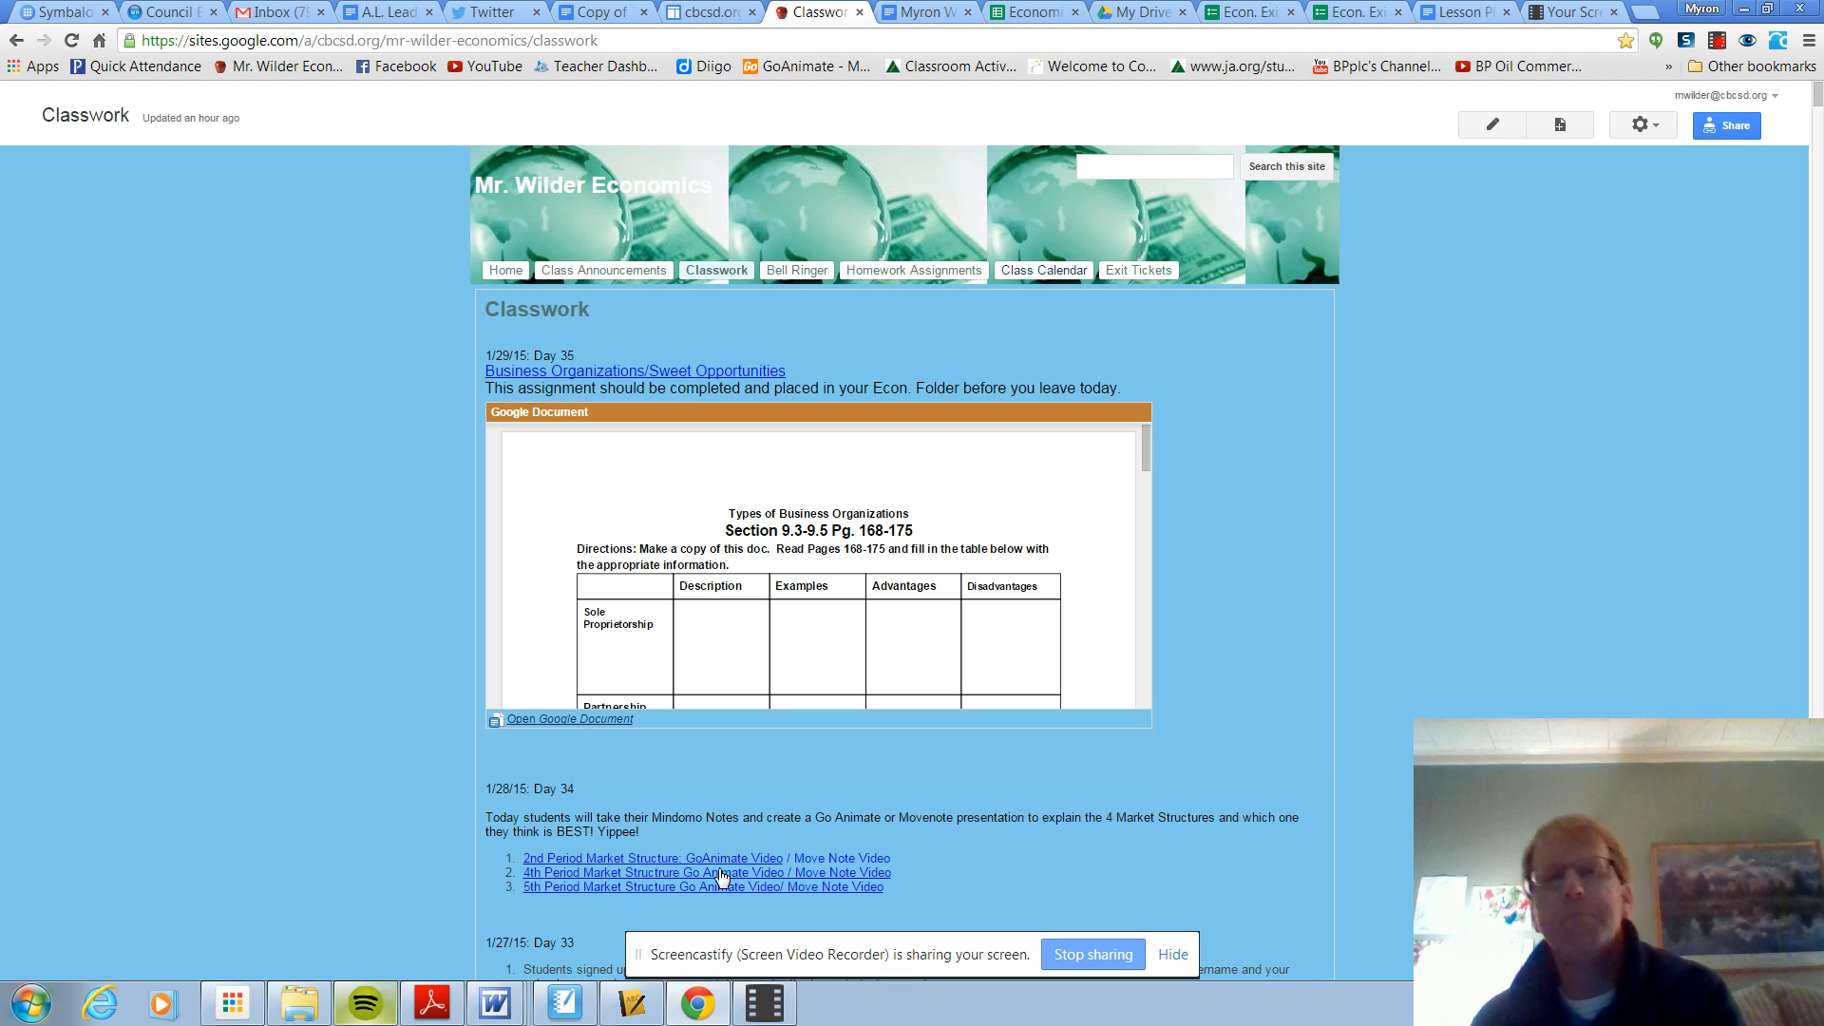